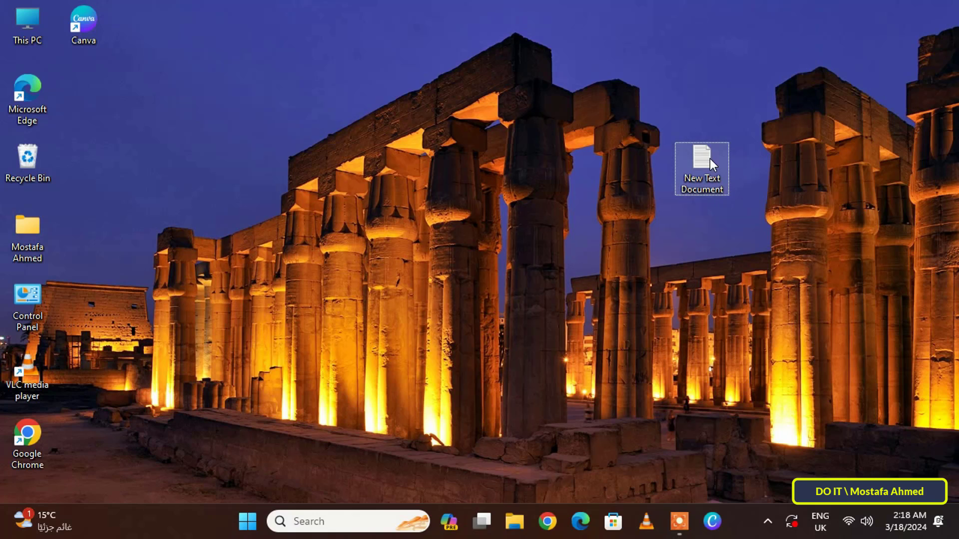
# - Open New Text Document from the desktop in Notepad, showing the text "nnn"
pyautogui.doubleClick(701, 165)
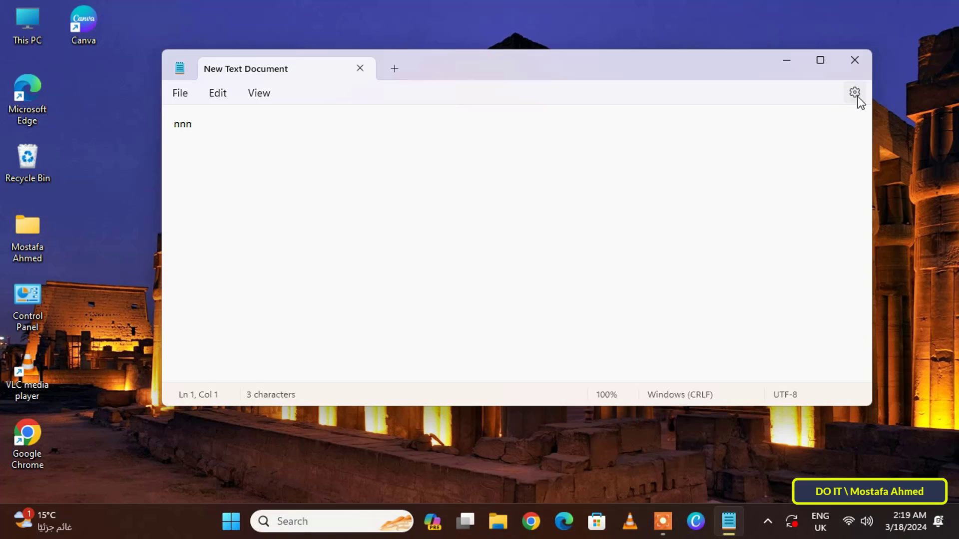
# - Switch Notepad's App theme setting from Light to Dark
pyautogui.click(853, 93)
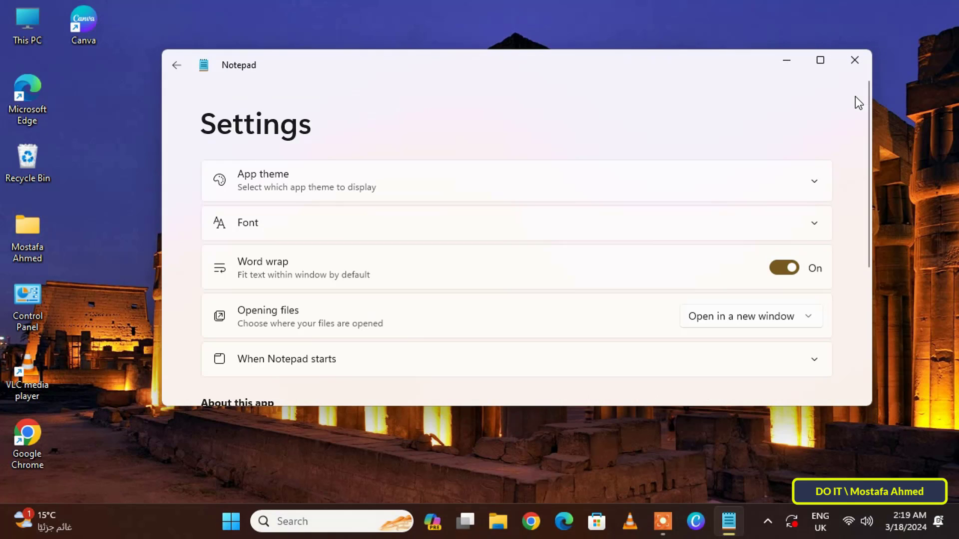
pyautogui.moveTo(275, 183)
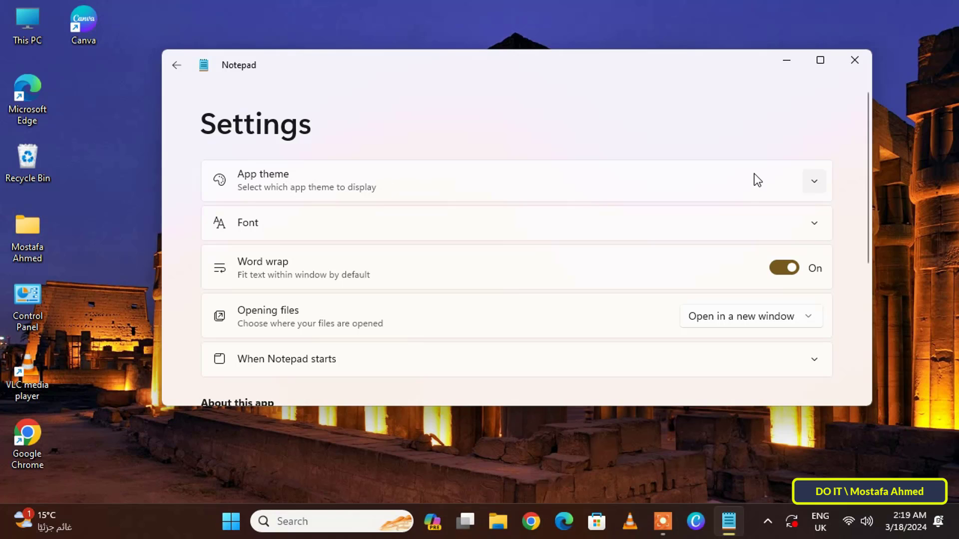
pyautogui.moveTo(824, 187)
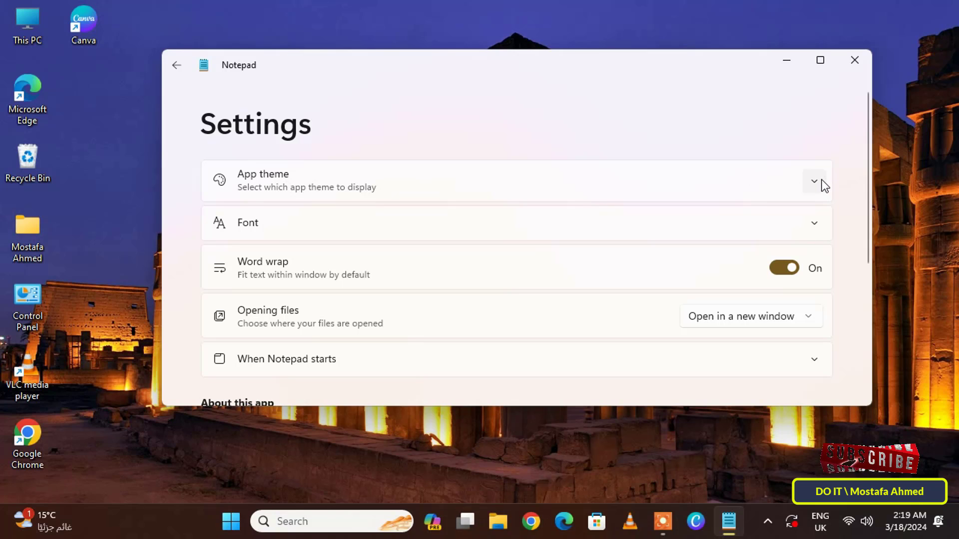
pyautogui.click(814, 181)
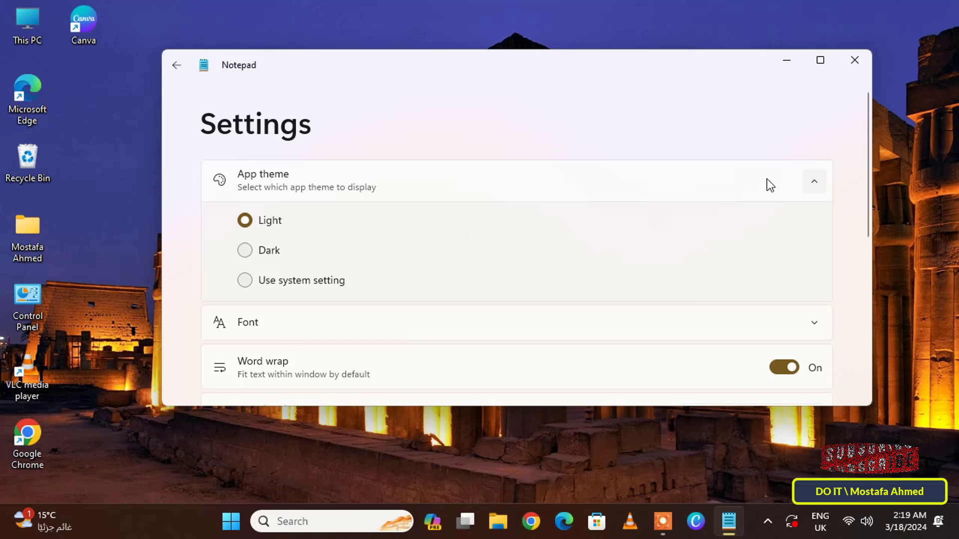
pyautogui.click(244, 250)
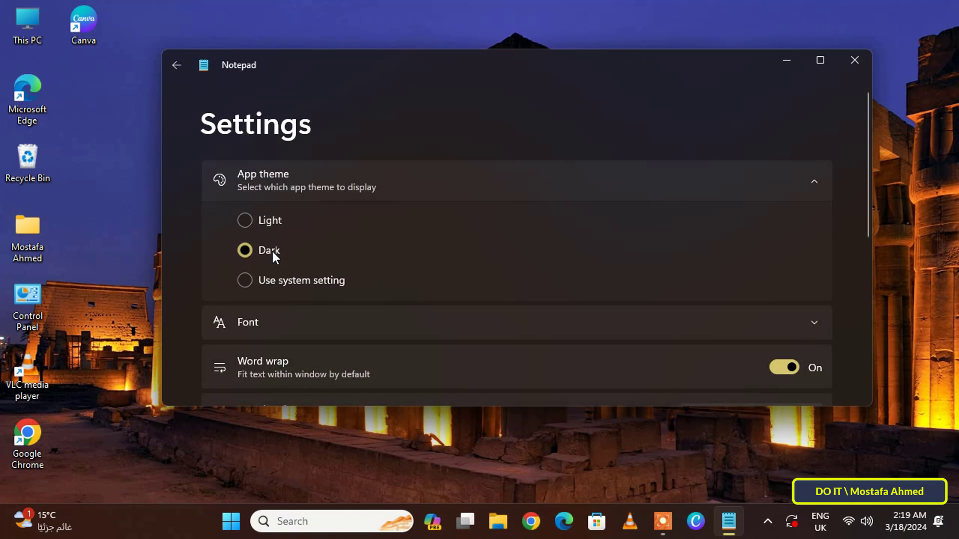
pyautogui.moveTo(328, 248)
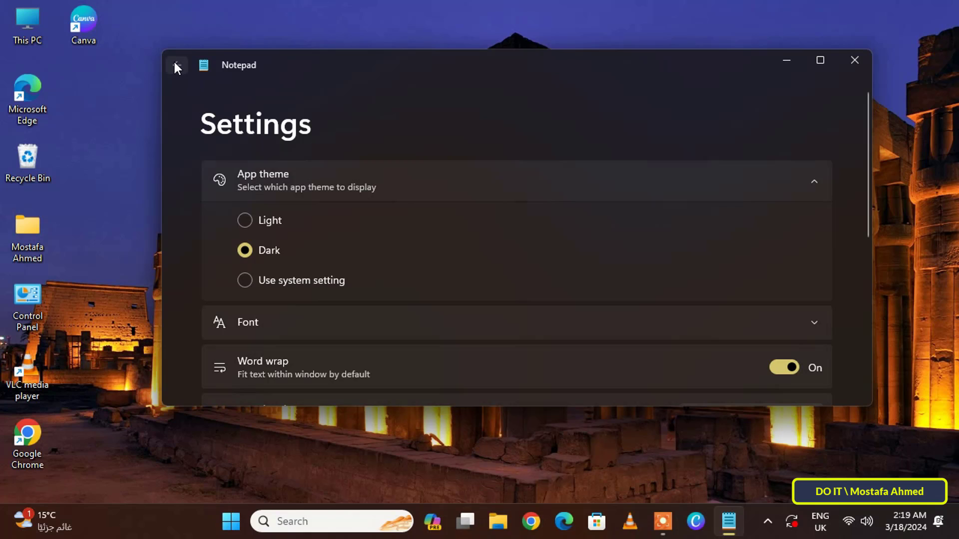
# - Close Notepad and reopen New Text Document, confirming the dark theme persists
pyautogui.click(176, 67)
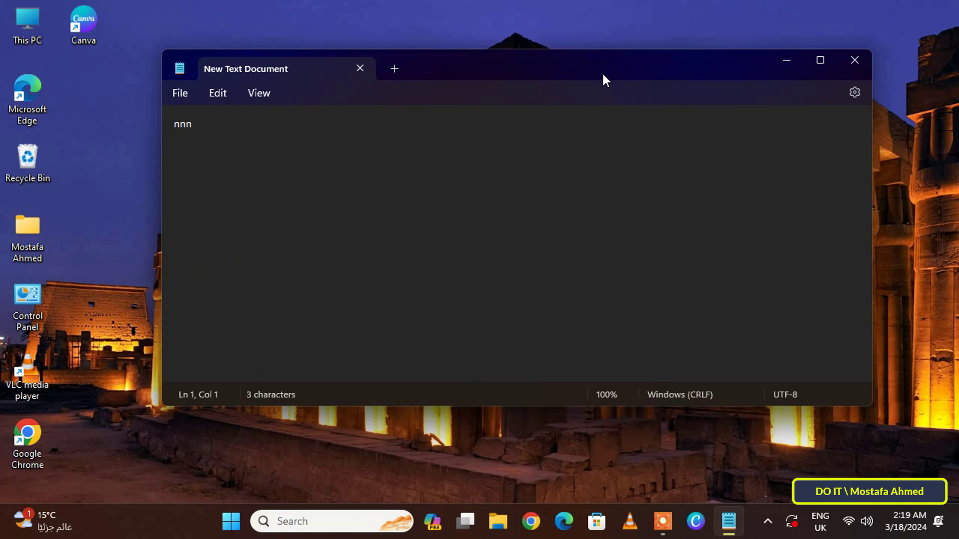
pyautogui.click(854, 60)
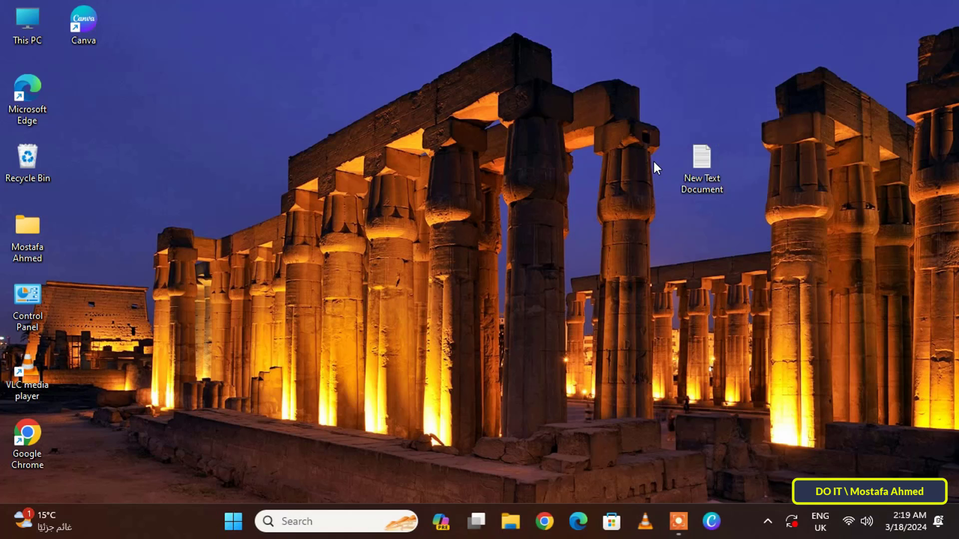
pyautogui.doubleClick(701, 158)
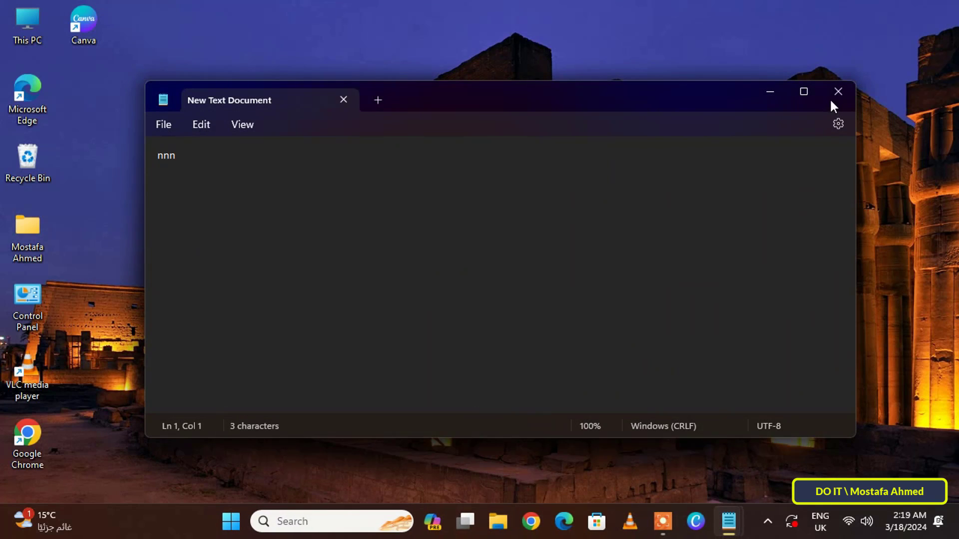